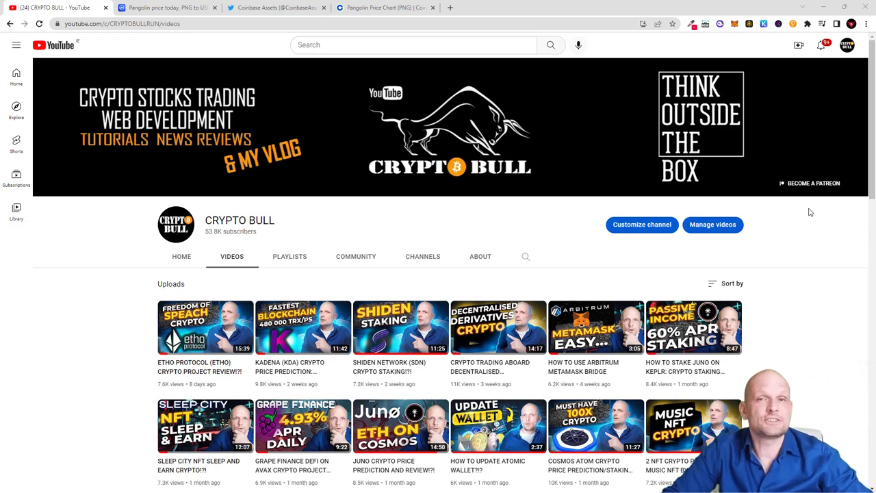
{"action": "mouse_move", "coordinate": [129, 230]}
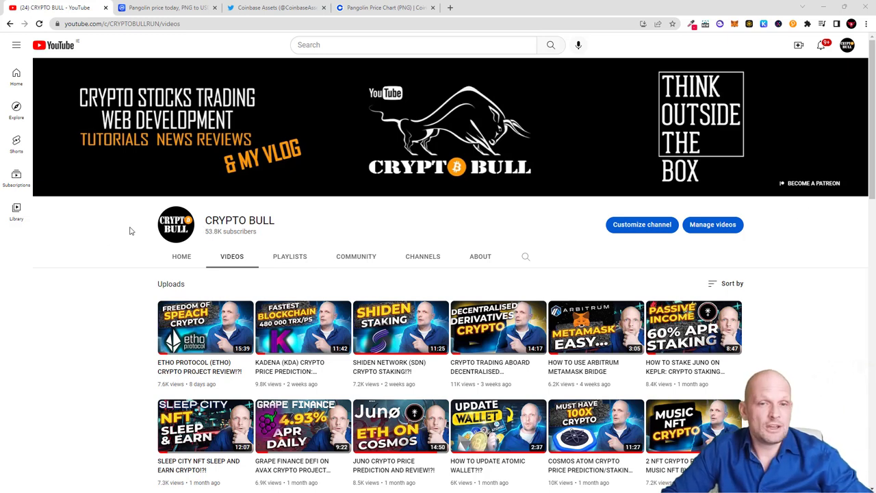
- Scroll the CRYPTO BULL uploads grid down until the older Pangolin (PNG) video appears
{"action": "scroll", "scroll_direction": "down", "scroll_amount": 3}
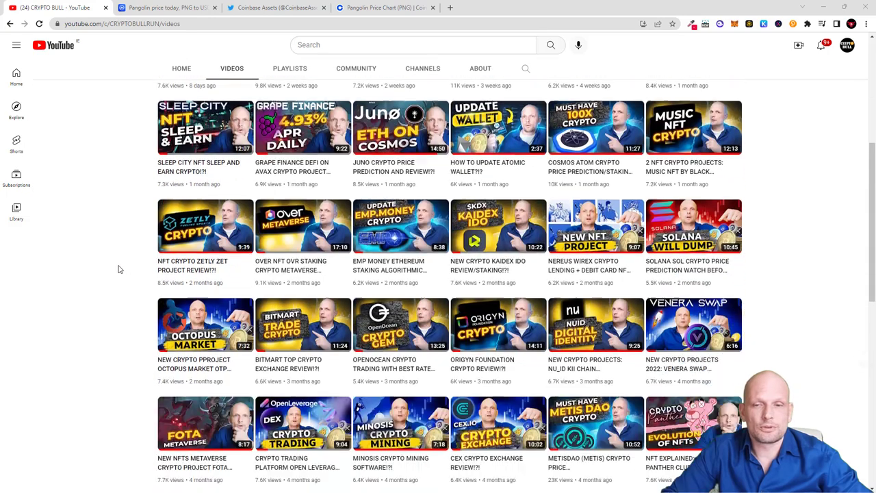
{"action": "scroll", "scroll_direction": "down", "scroll_amount": 3}
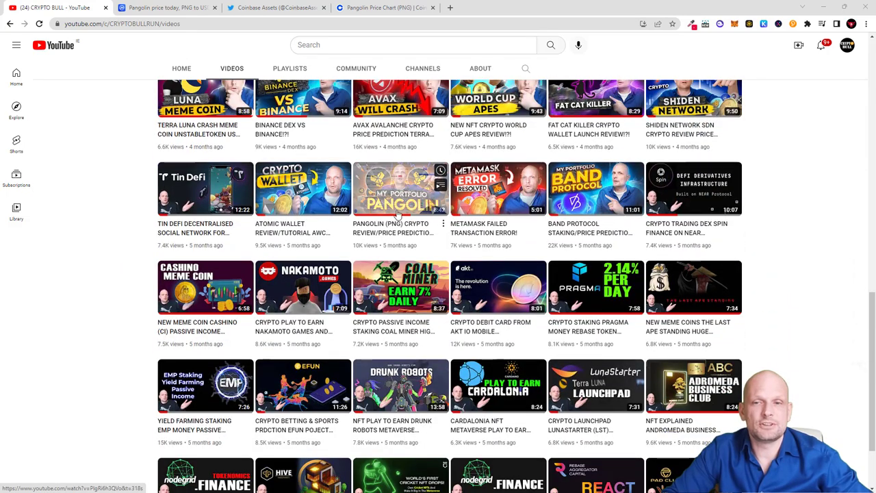
{"action": "mouse_move", "coordinate": [400, 188]}
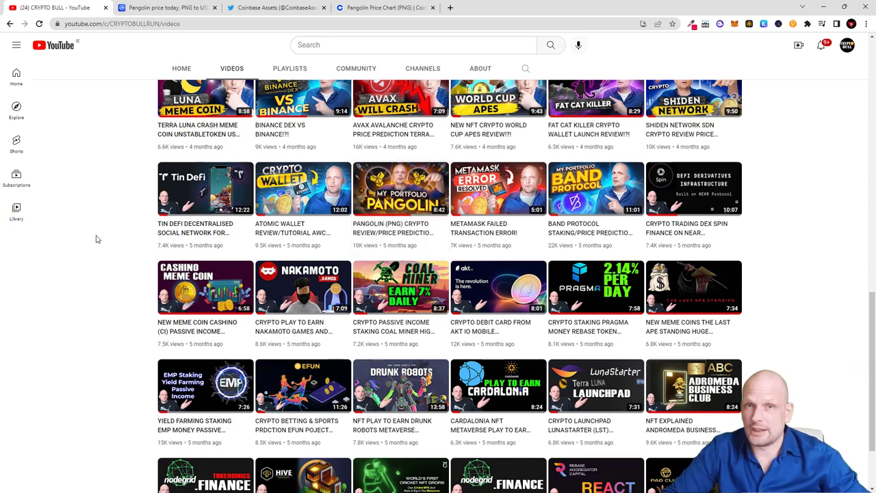
- Switch the Pangolin (PNG) USD price chart on CoinMarketCap to the 3M range
{"action": "left_click", "coordinate": [167, 8]}
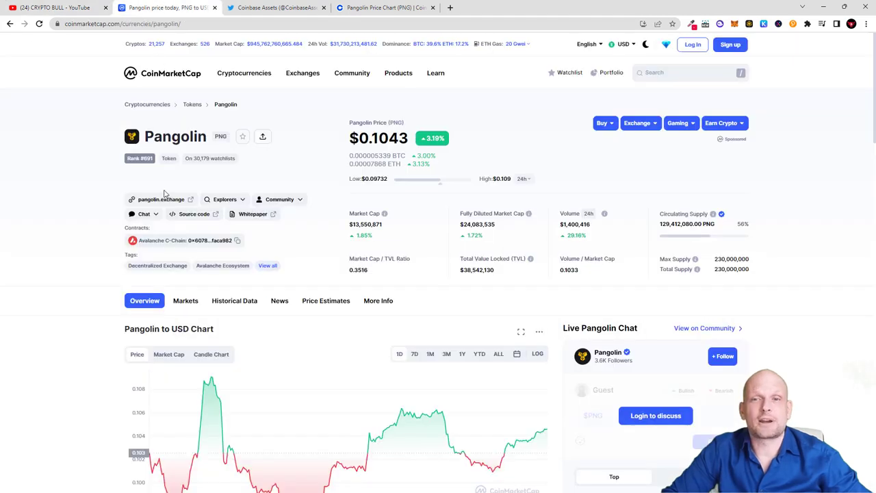
{"action": "scroll", "scroll_direction": "down", "scroll_amount": 3}
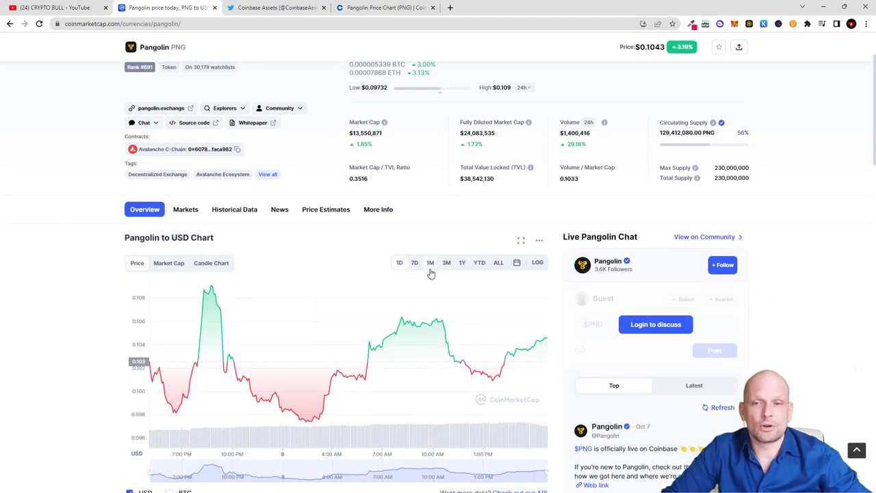
{"action": "left_click", "coordinate": [446, 263]}
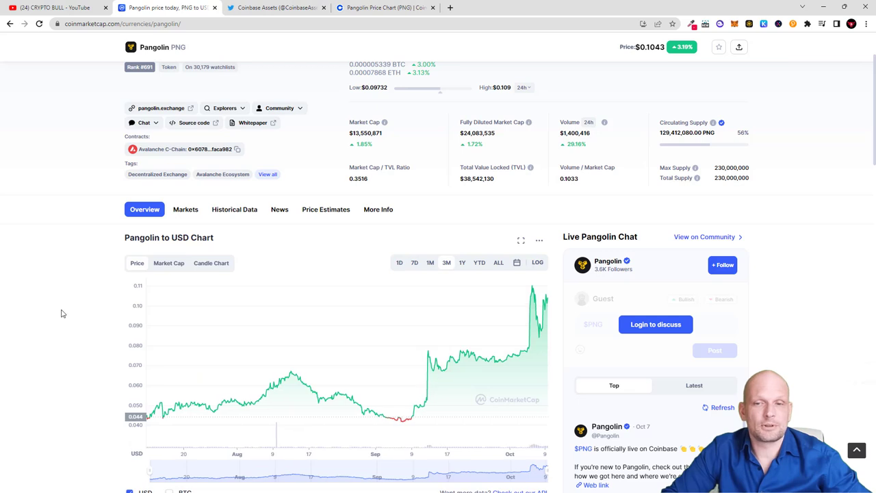
- Review the market stats and highlight the PNG circulating supply figure
{"action": "scroll", "scroll_direction": "down", "scroll_amount": 3}
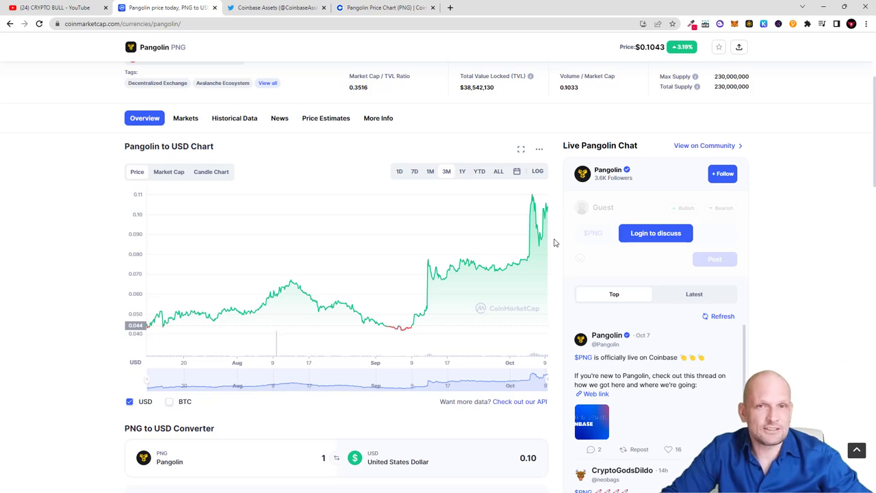
{"action": "scroll", "scroll_direction": "up", "scroll_amount": 3}
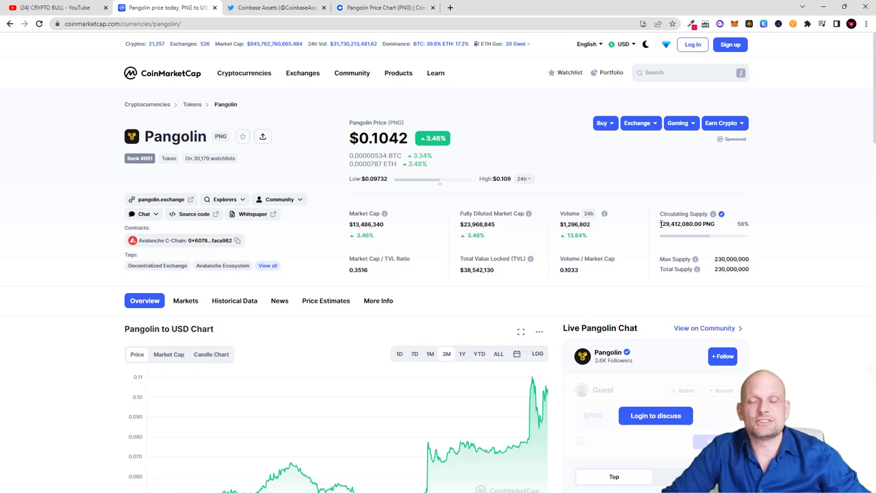
{"action": "double_click", "coordinate": [672, 225]}
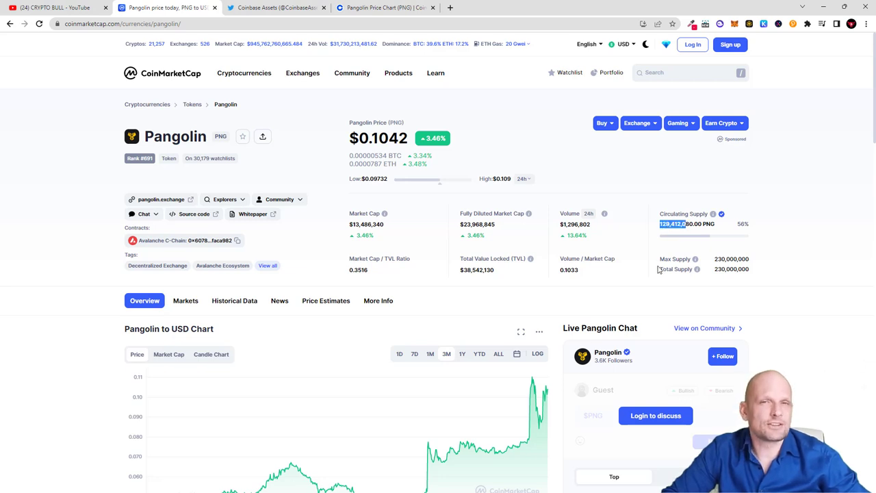
{"action": "mouse_move", "coordinate": [701, 283]}
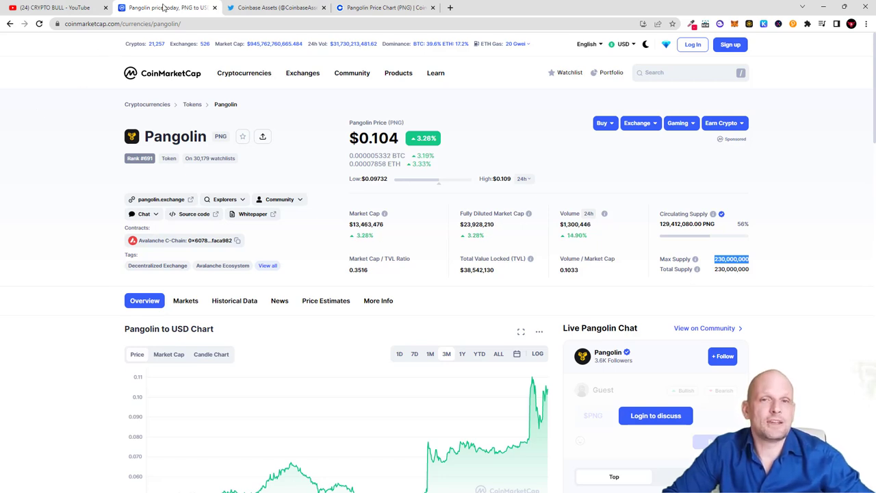
- Scroll the Coinbase Assets Twitter feed to the Pangolin (PNG) now live on Coinbase tweet
{"action": "left_click", "coordinate": [267, 9]}
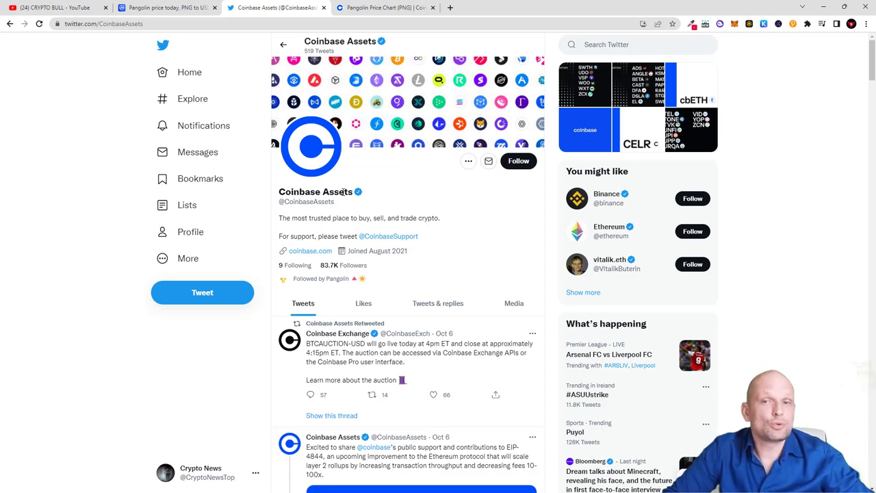
{"action": "scroll", "scroll_direction": "down", "scroll_amount": 3}
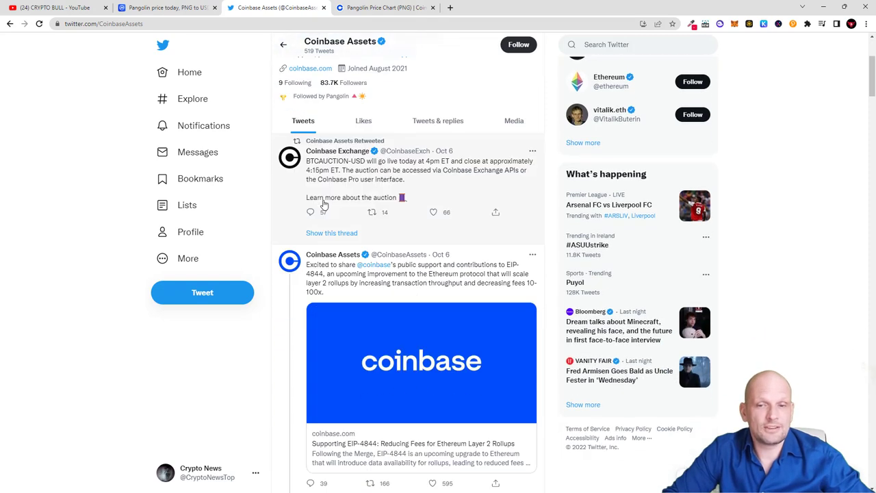
{"action": "scroll", "scroll_direction": "down", "scroll_amount": 3}
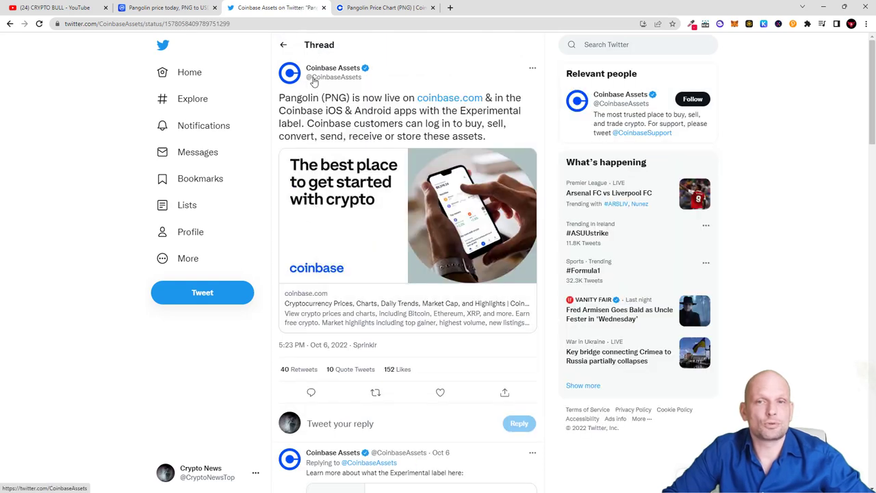
{"action": "mouse_move", "coordinate": [324, 110]}
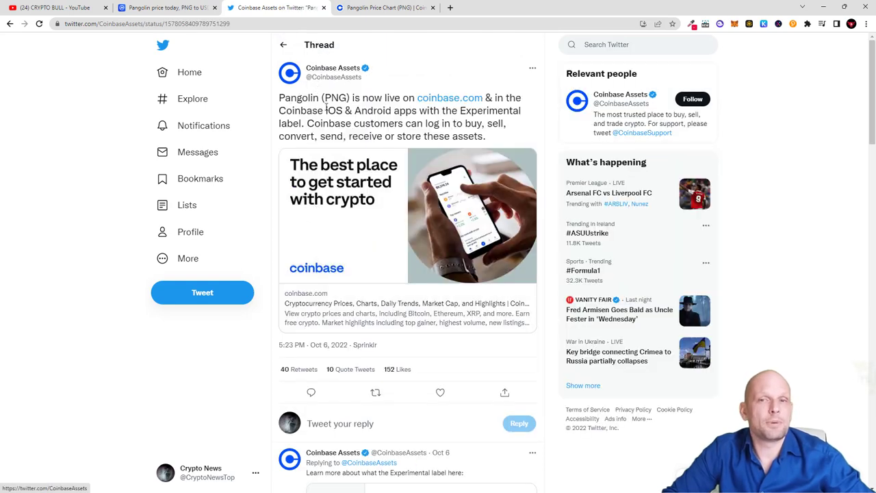
{"action": "mouse_move", "coordinate": [468, 101]}
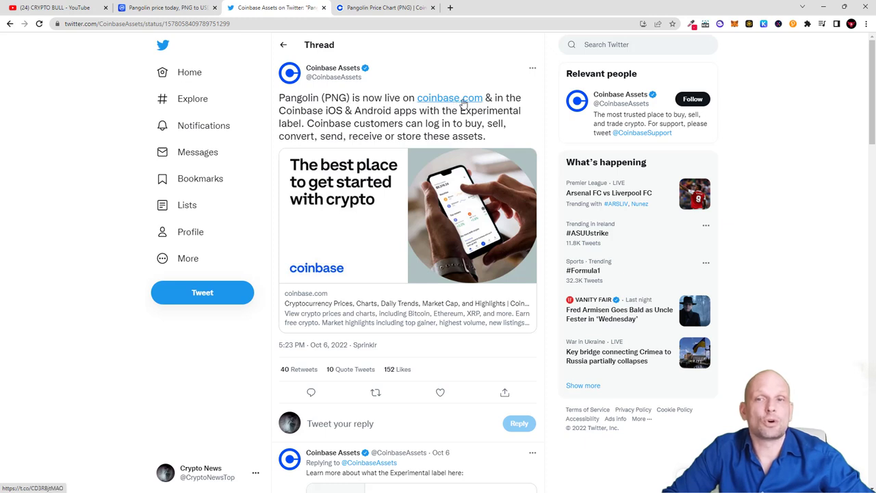
{"action": "mouse_move", "coordinate": [311, 123]}
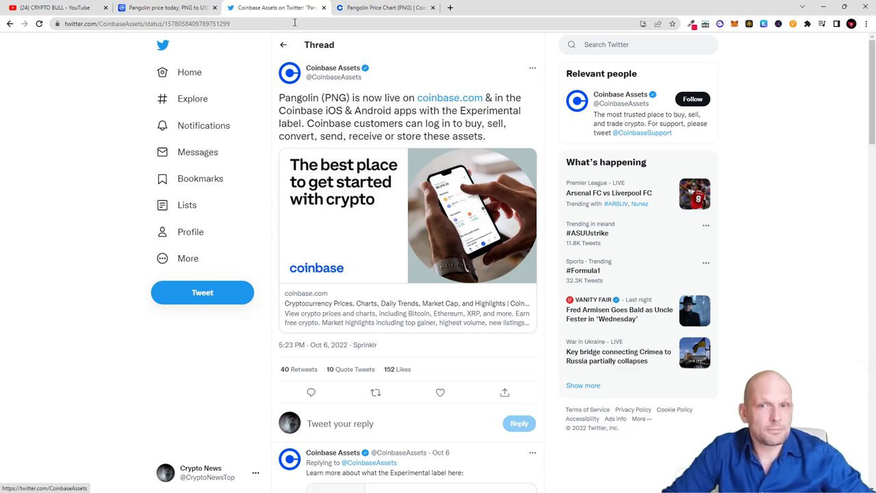
- View Coinbase's Pangolin (PNG) asset page and its Buy dialog without purchasing
{"action": "left_click", "coordinate": [381, 8]}
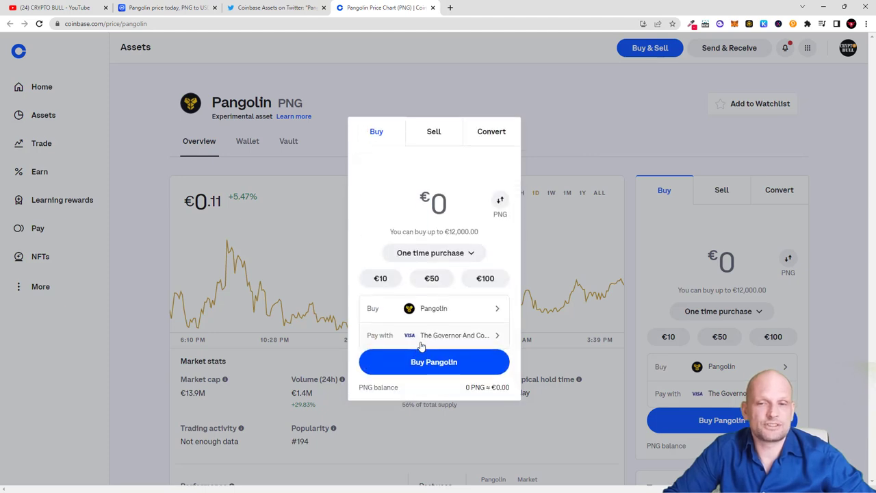
{"action": "mouse_move", "coordinate": [432, 312]}
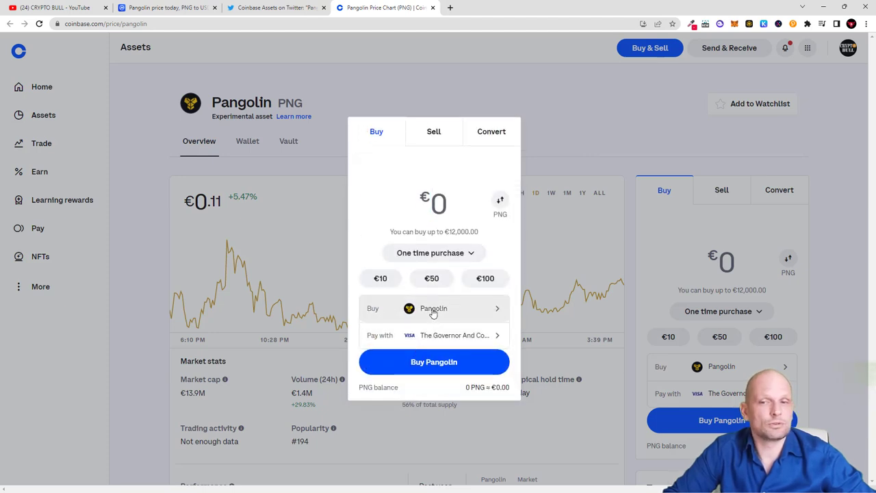
{"action": "left_click", "coordinate": [432, 310]}
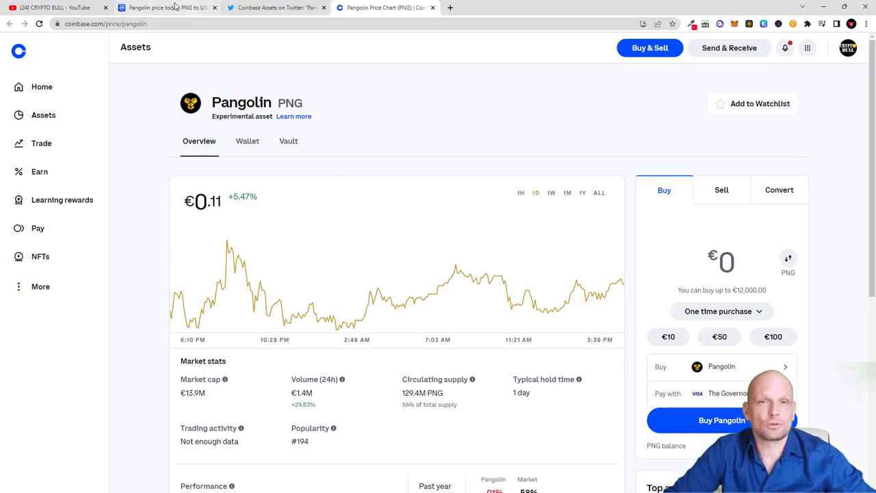
{"action": "mouse_move", "coordinate": [371, 125]}
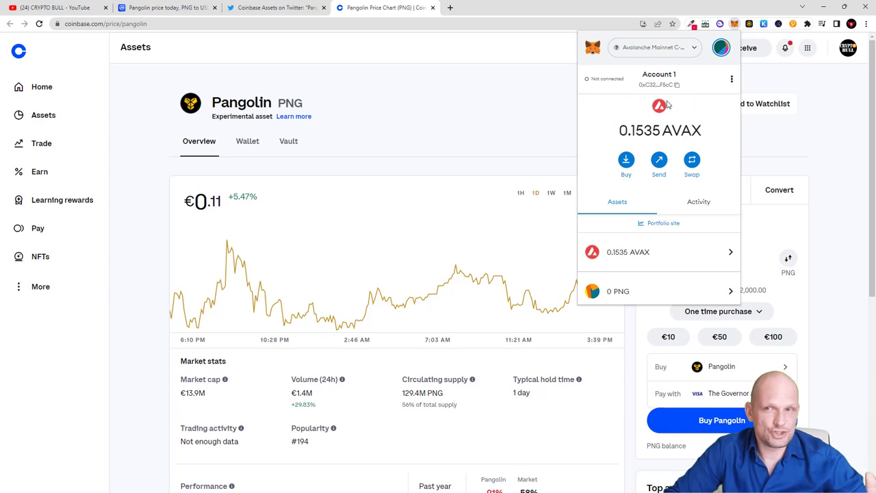
{"action": "mouse_move", "coordinate": [547, 109]}
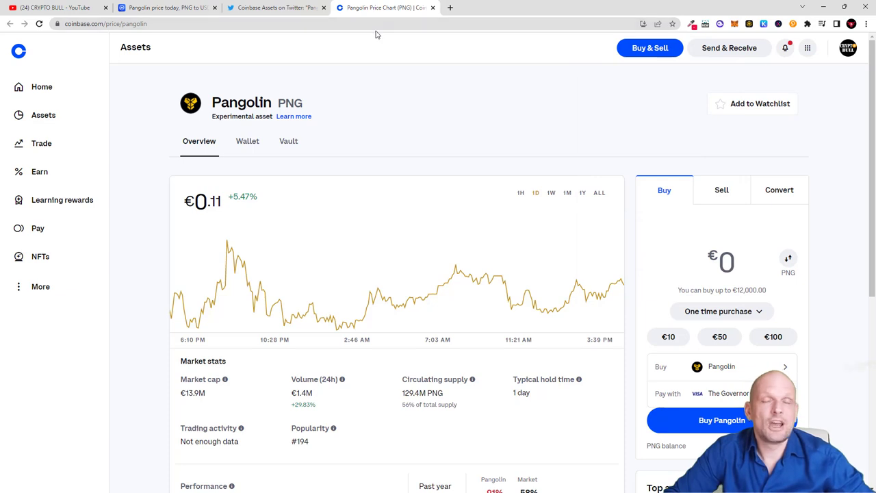
{"action": "left_click", "coordinate": [167, 11]}
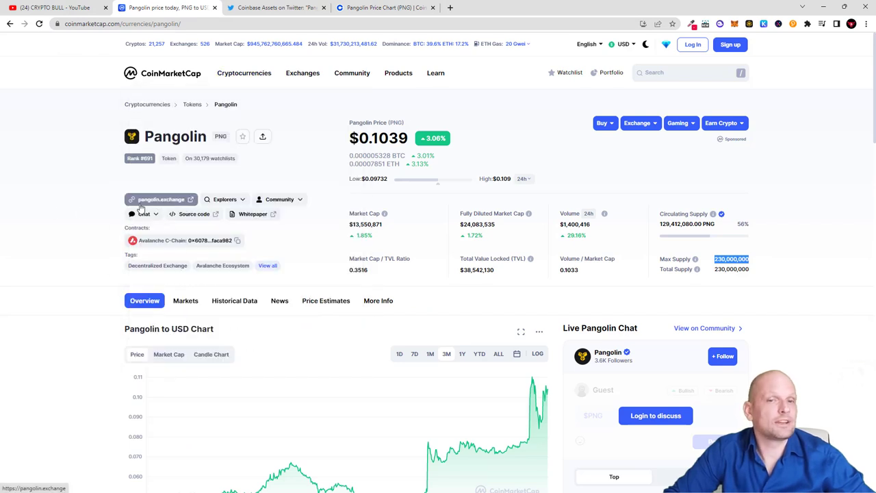
{"action": "mouse_move", "coordinate": [162, 202]}
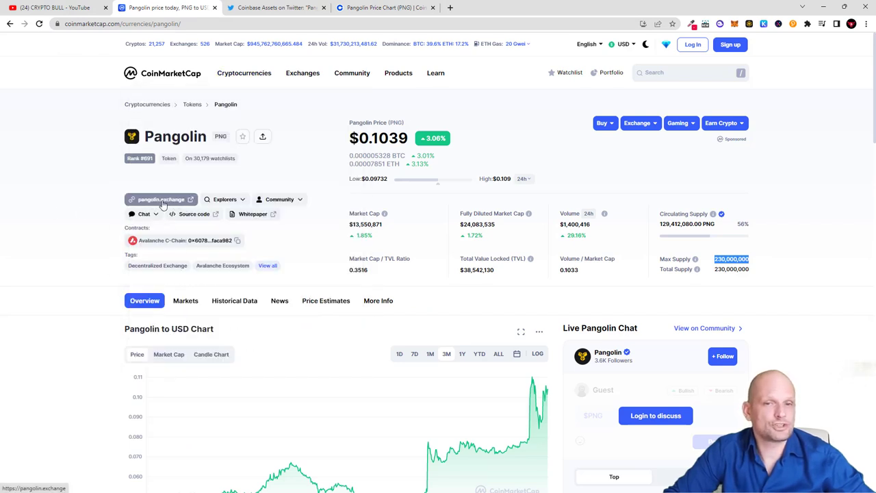
- Follow the pangolin.exchange website link from CoinMarketCap's PNG page
{"action": "left_click", "coordinate": [162, 200]}
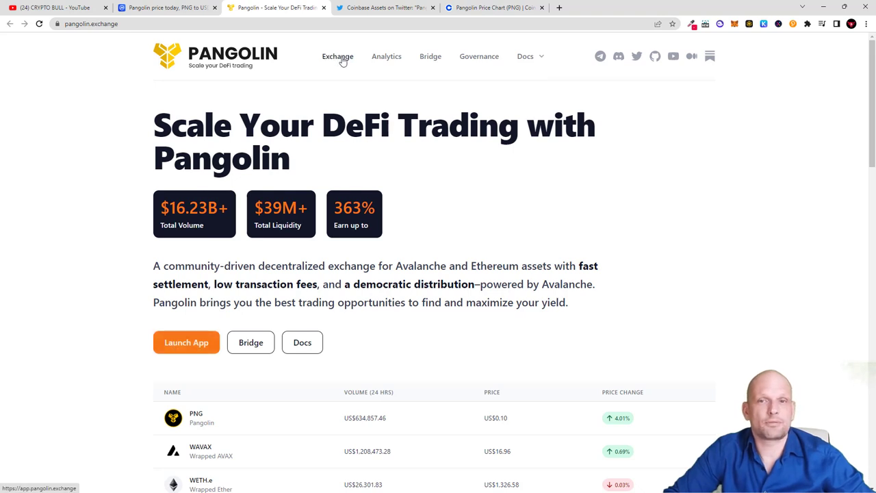
{"action": "mouse_move", "coordinate": [200, 289]}
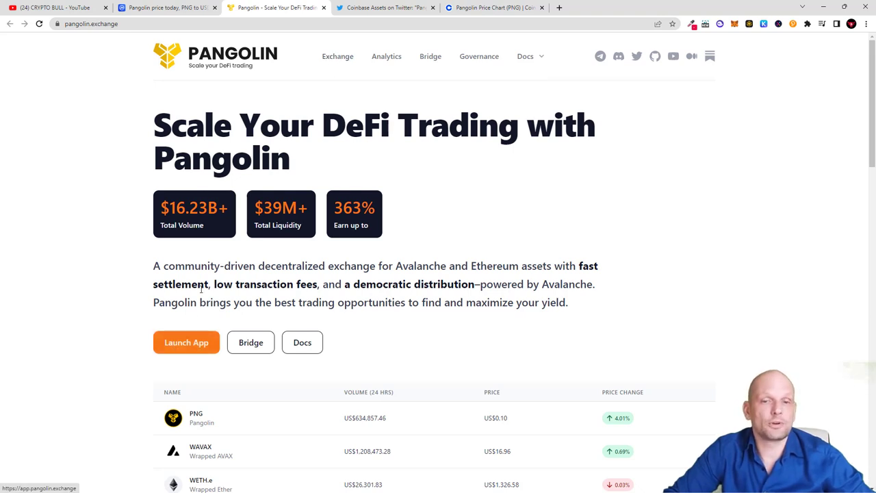
- Launch the Pangolin app dashboard with portfolio value and the PNG watchlist chart
{"action": "left_click", "coordinate": [187, 343]}
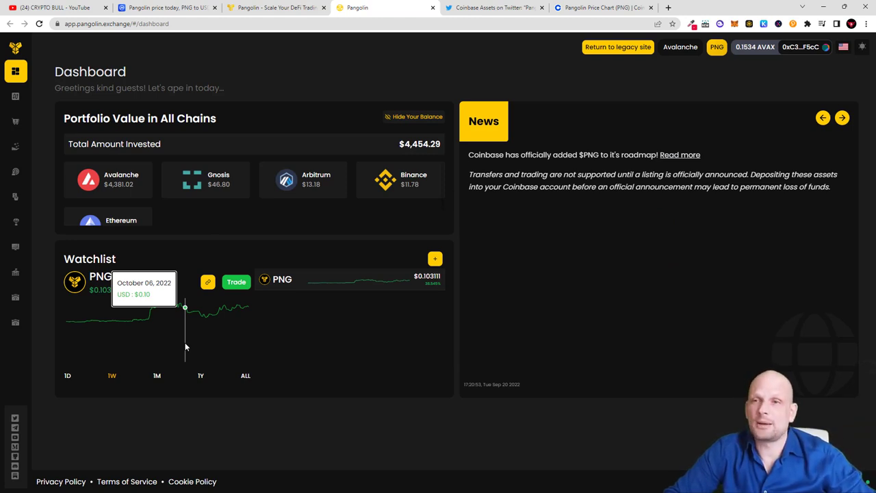
{"action": "mouse_move", "coordinate": [184, 345]}
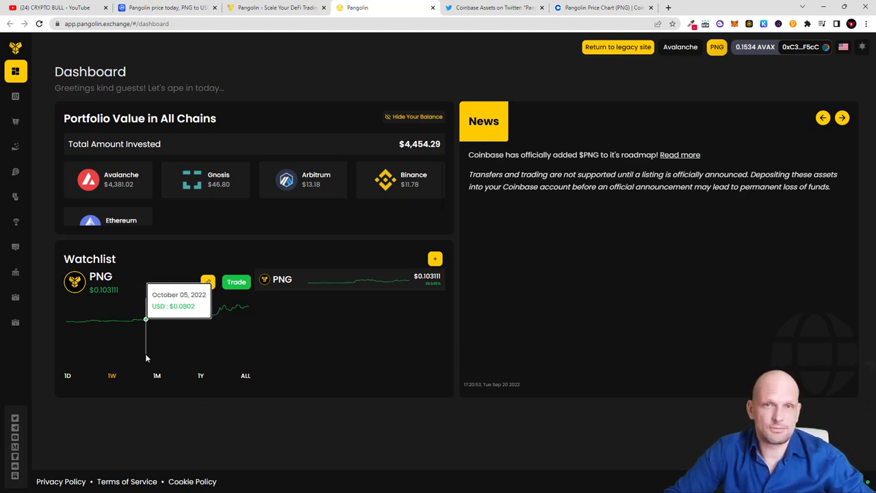
{"action": "mouse_move", "coordinate": [121, 435]}
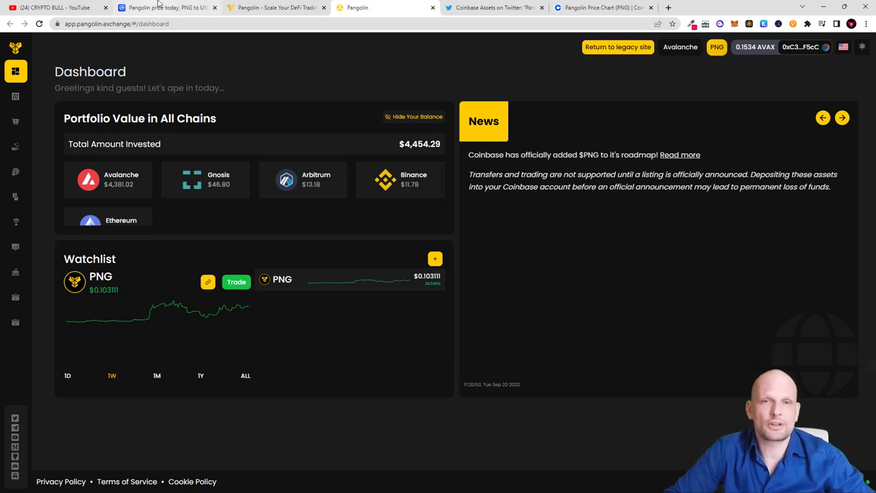
{"action": "left_click", "coordinate": [158, 9]}
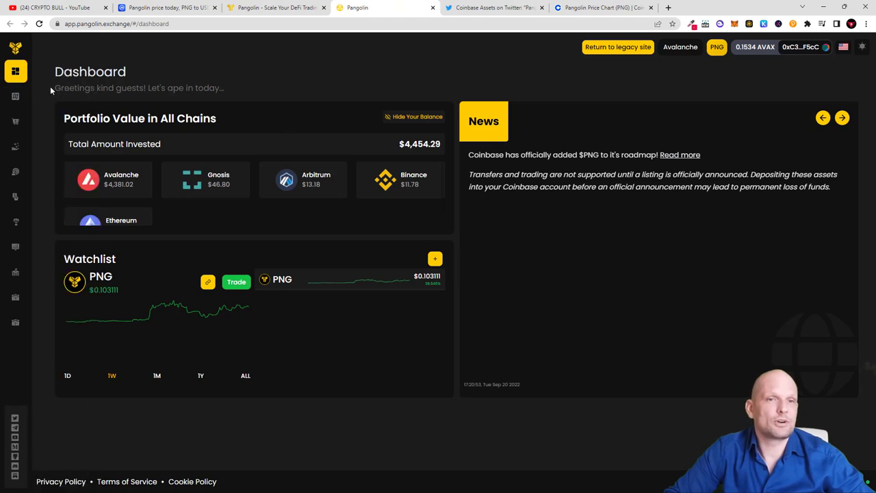
- Navigate via the sidebar to the Stake Your PNG page showing 41.77k PNG at 6% APR
{"action": "left_click", "coordinate": [15, 71]}
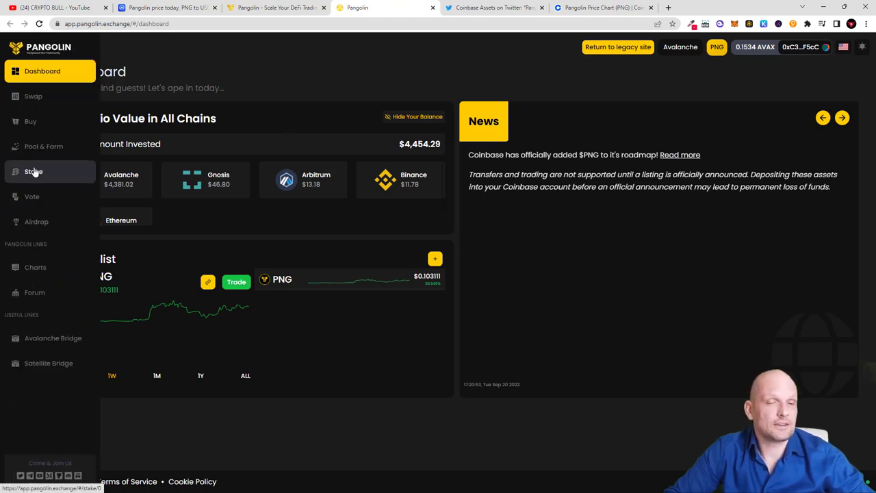
{"action": "left_click", "coordinate": [34, 171]}
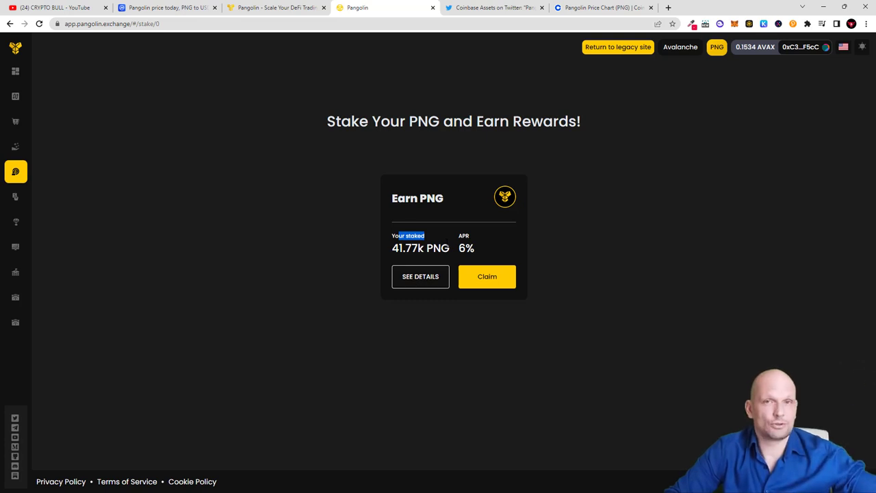
{"action": "mouse_move", "coordinate": [444, 246]}
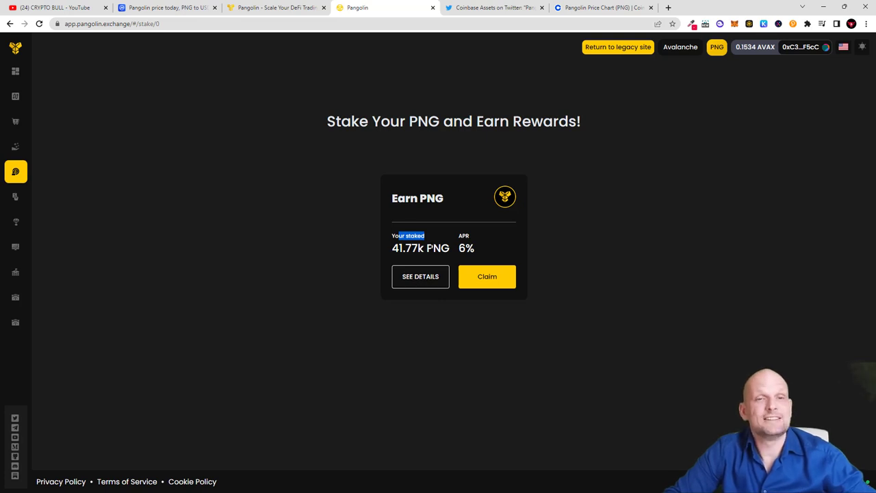
{"action": "mouse_move", "coordinate": [345, 250]}
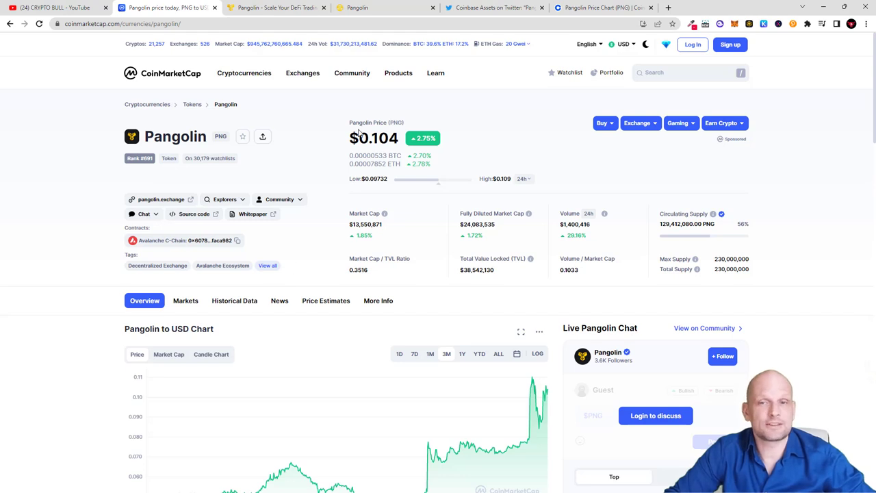
- Highlight the $0.104 PNG price on CoinMarketCap, then return to the Pangolin staking tab
{"action": "double_click", "coordinate": [379, 137]}
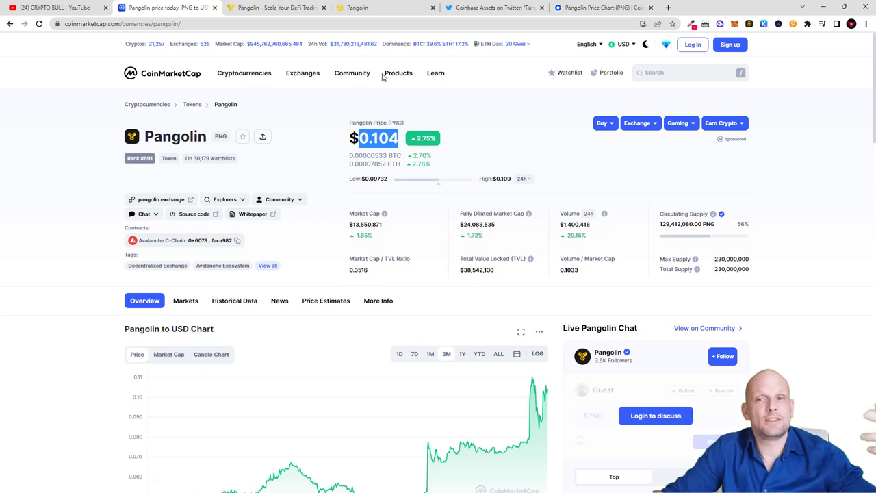
{"action": "left_click", "coordinate": [353, 9]}
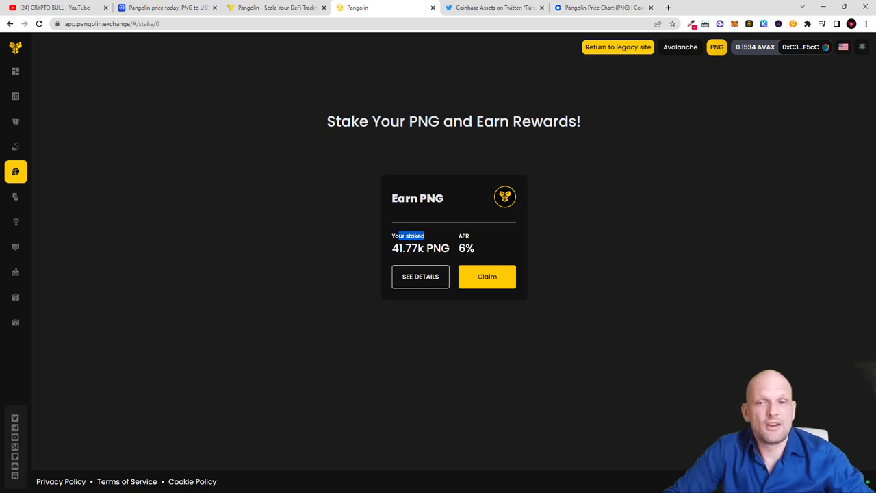
- Show the PNG/PNG pool details with $4.37k staked and about $5.73 weekly income
{"action": "left_click", "coordinate": [420, 277]}
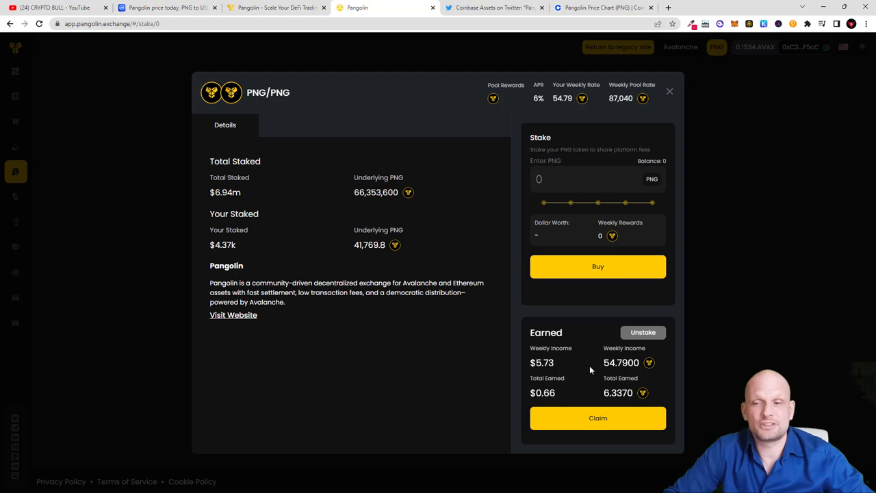
{"action": "mouse_move", "coordinate": [565, 364]}
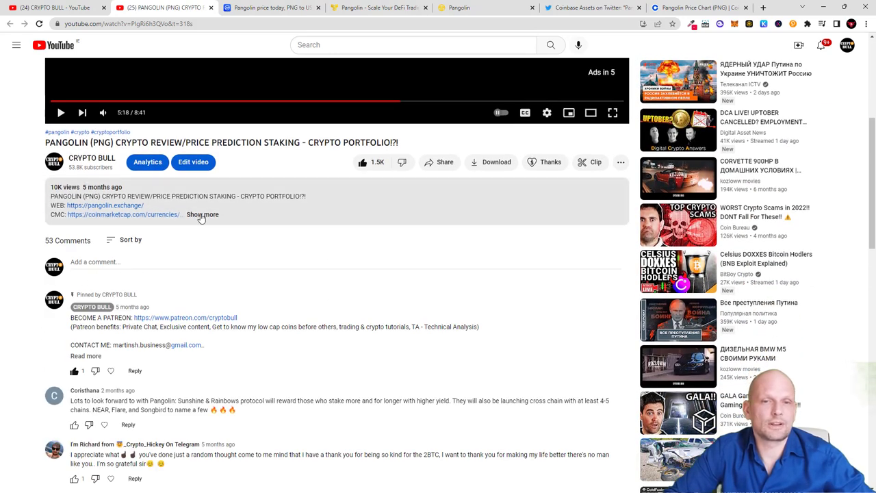
- Expand the video description to show the portfolio link, then return to CoinMarketCap's PNG page
{"action": "left_click", "coordinate": [203, 214]}
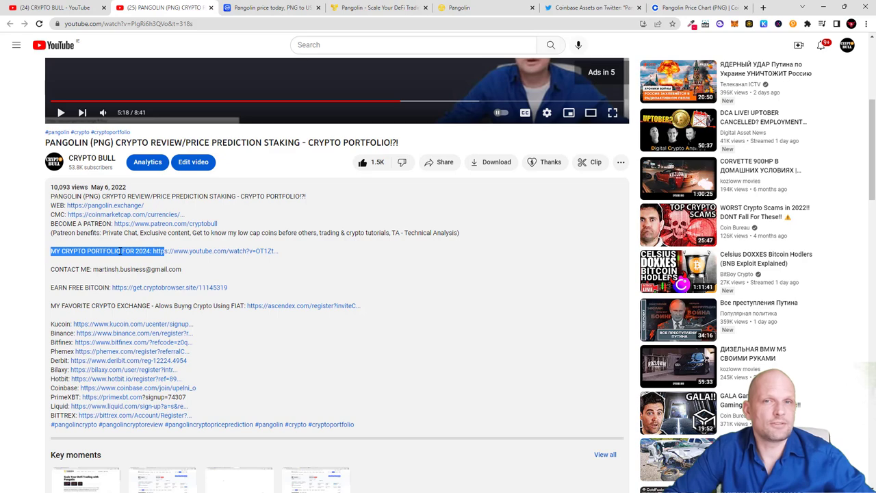
{"action": "mouse_move", "coordinate": [256, 82]}
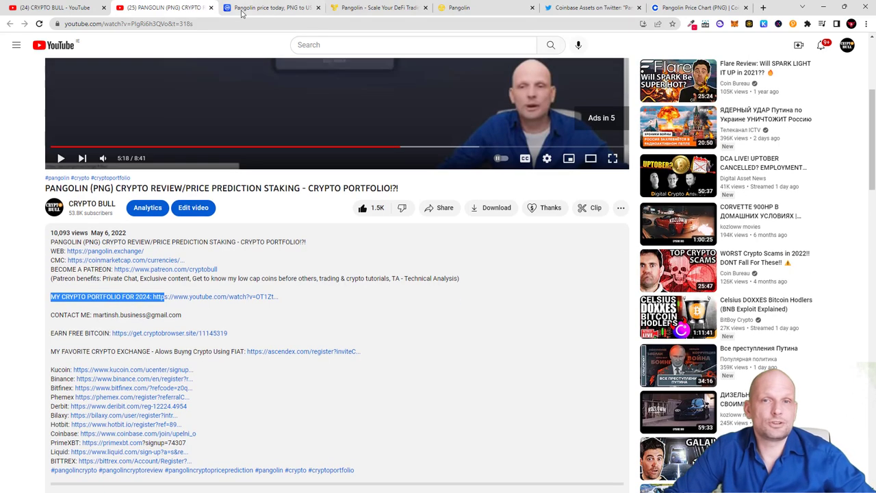
{"action": "left_click", "coordinate": [271, 8]}
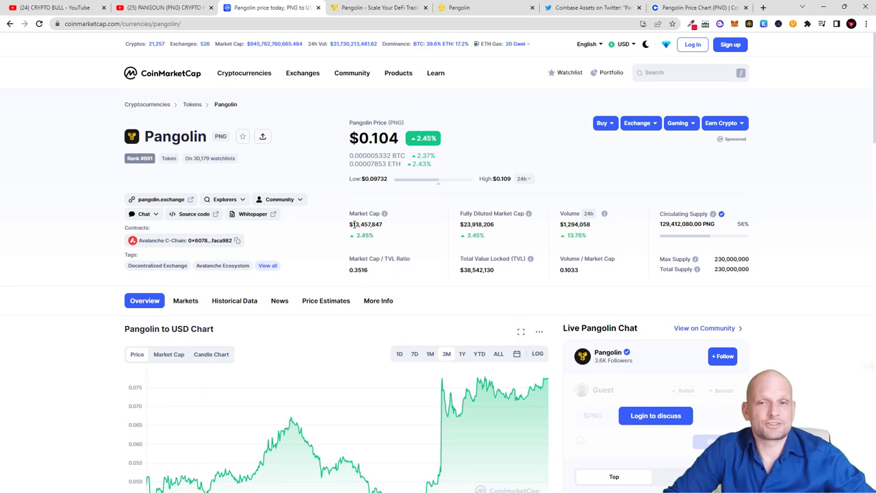
{"action": "double_click", "coordinate": [364, 214]}
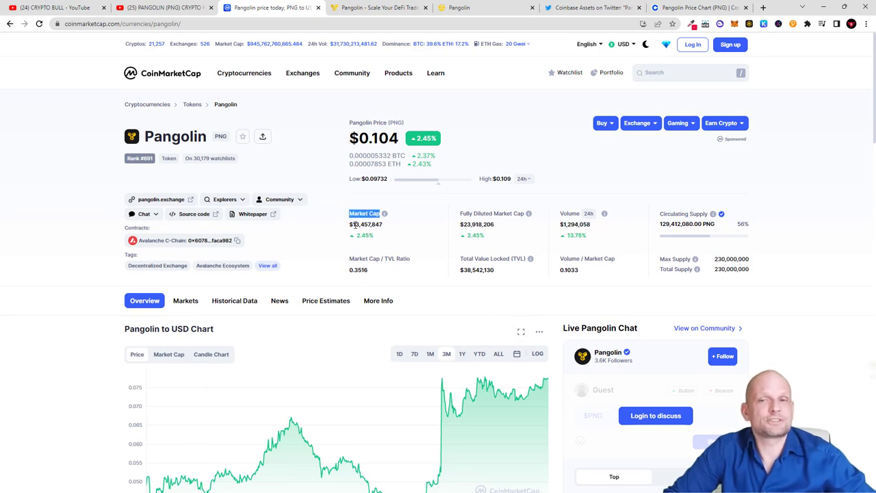
{"action": "double_click", "coordinate": [365, 225]}
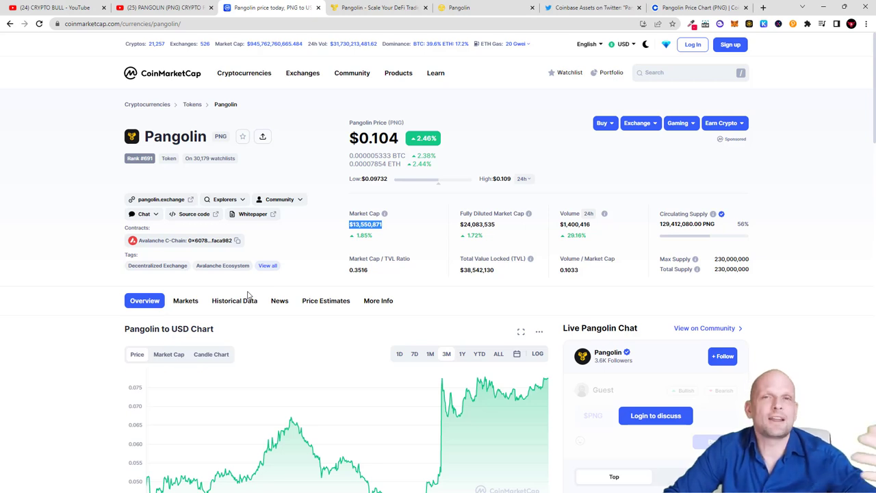
{"action": "mouse_move", "coordinate": [296, 277]}
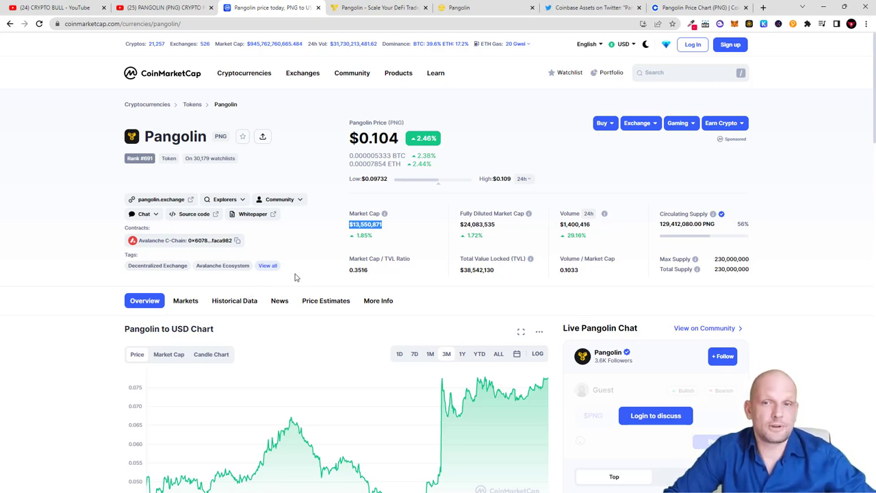
{"action": "mouse_move", "coordinate": [331, 279]}
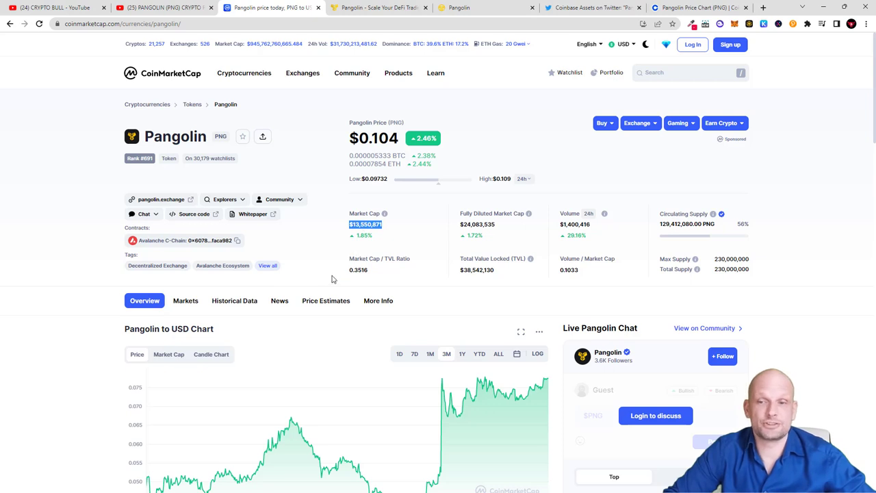